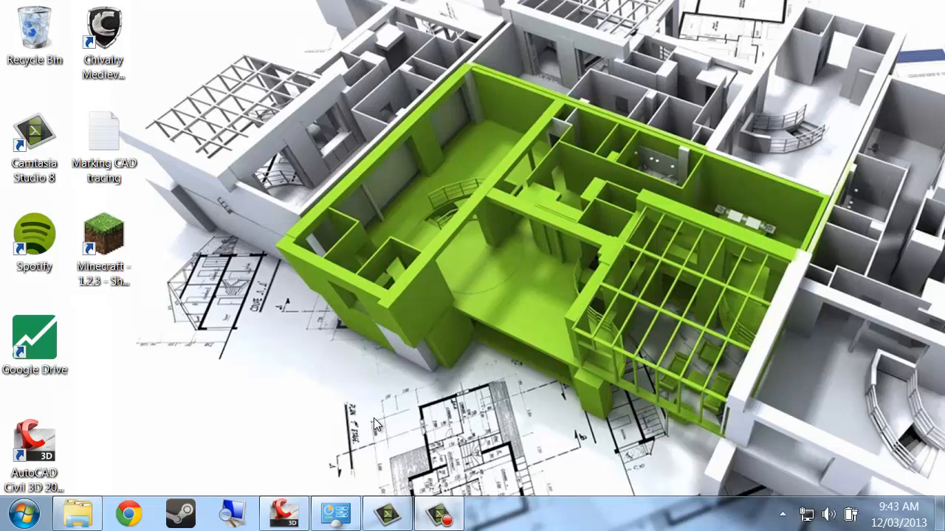
mouse_move(323, 458)
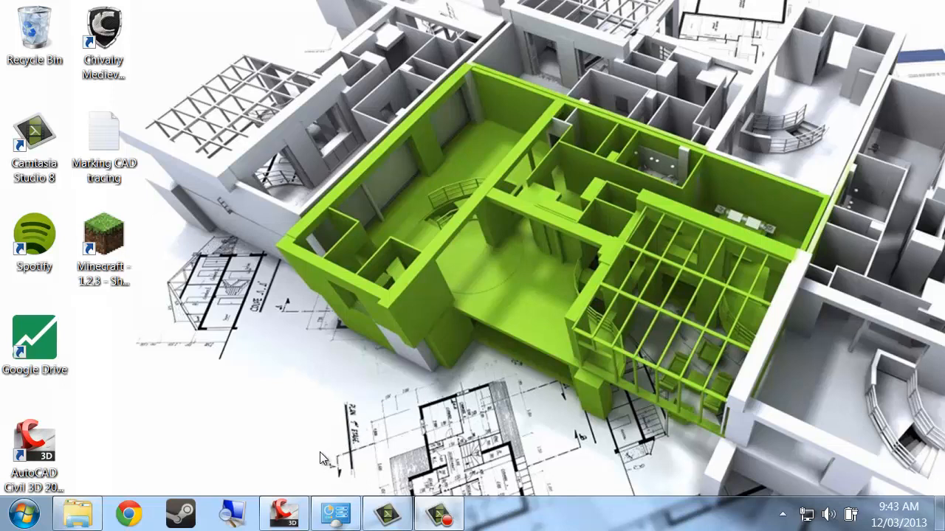
mouse_move(280, 513)
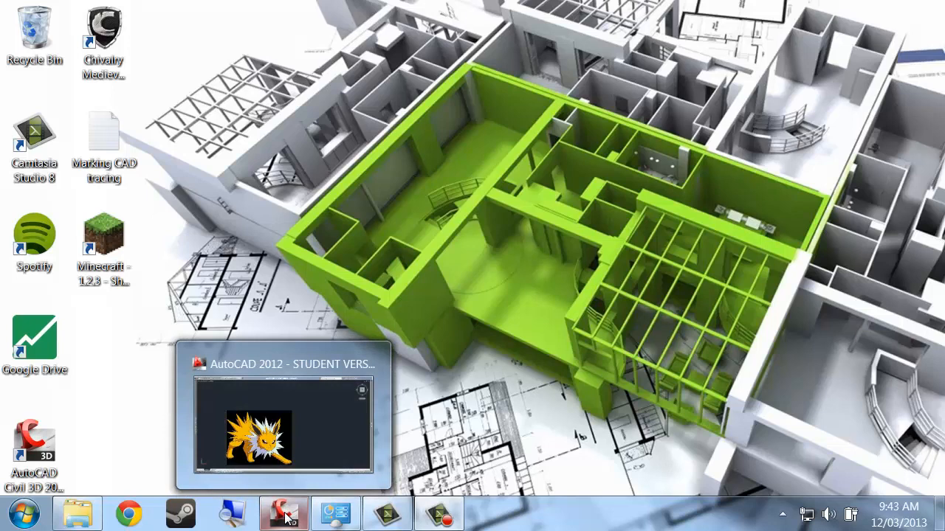
Switch to the Jolteon drawing, hide the raster image, and centre the traced outline.
left_click(280, 513)
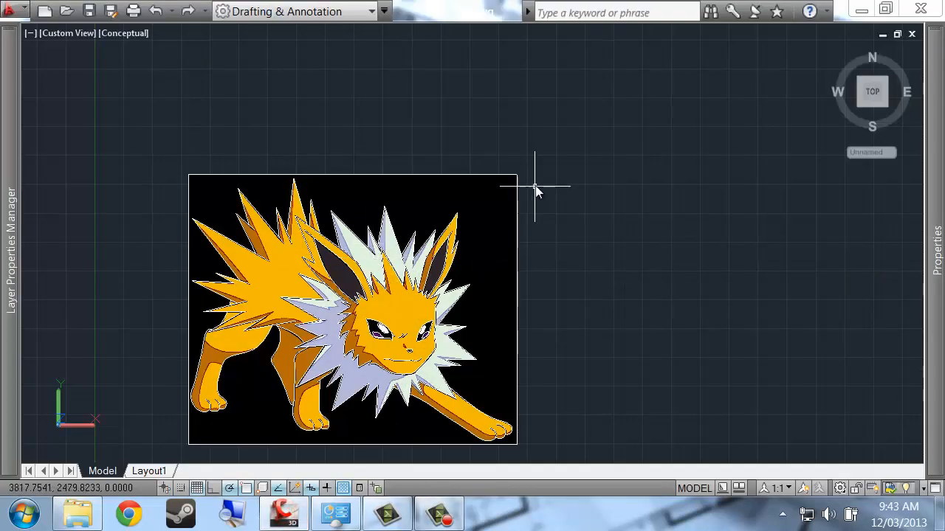
mouse_move(559, 177)
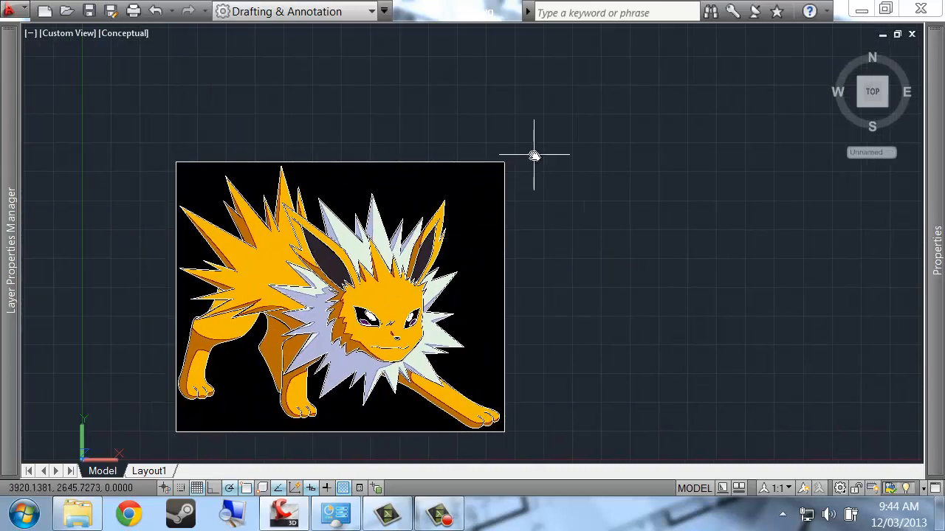
left_click(339, 295)
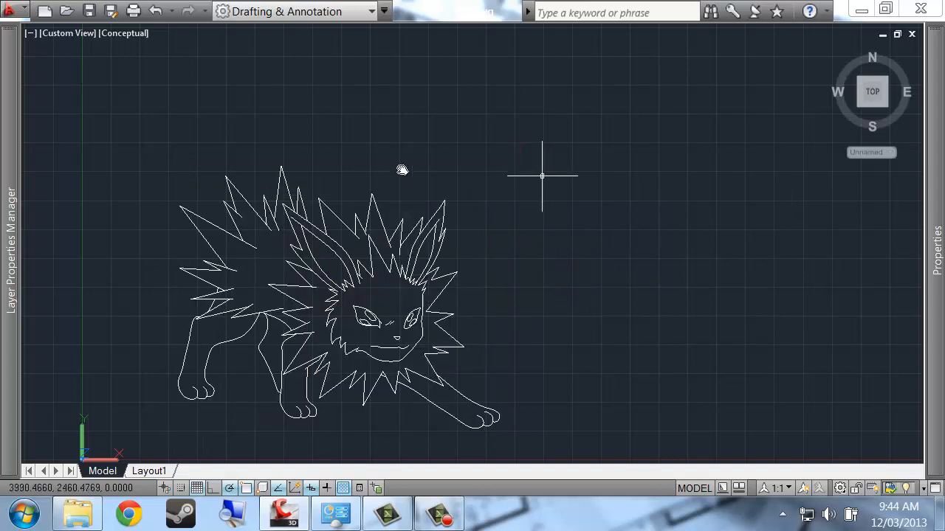
left_click_drag(403, 170, 80, 152)
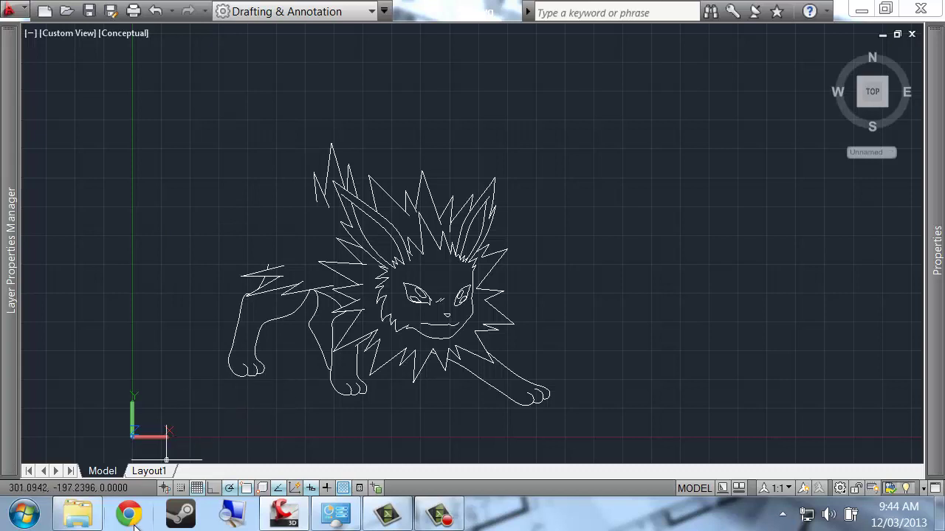
Search Google Images for 'jolteon pokemon' and open the original full-size wallpaper image.
left_click(128, 513)
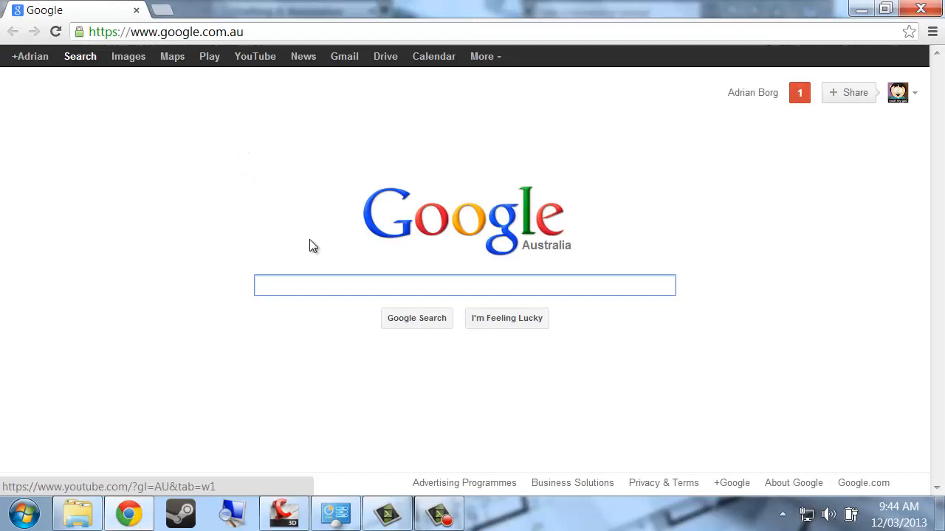
type("jolteon")
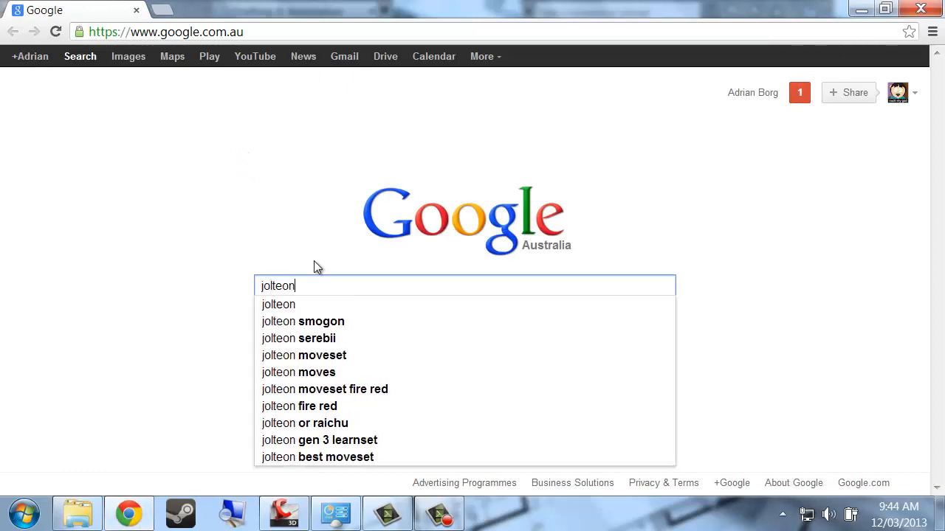
type("pokemon")
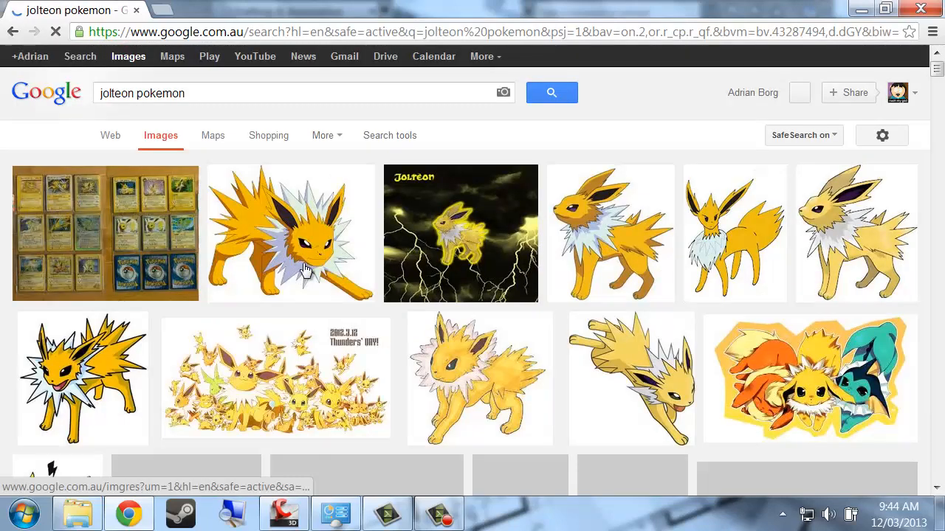
scroll("down", 3)
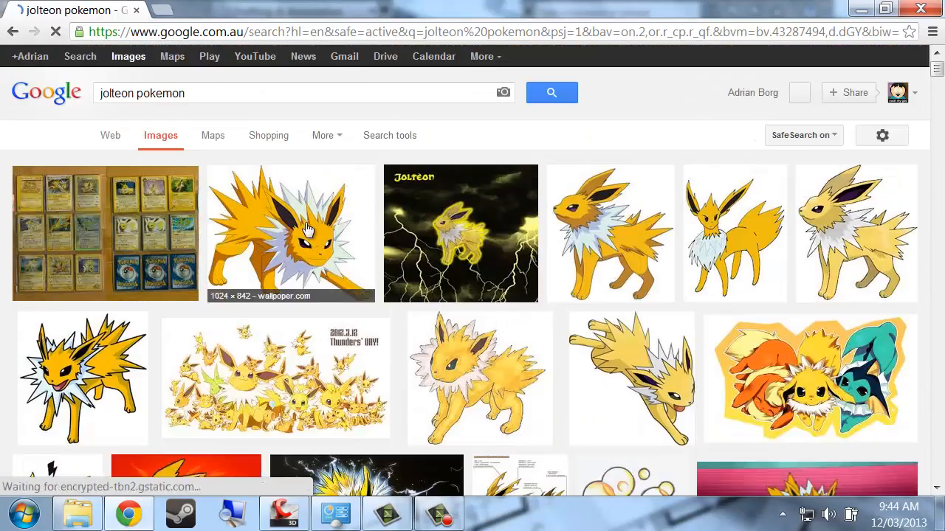
left_click(302, 230)
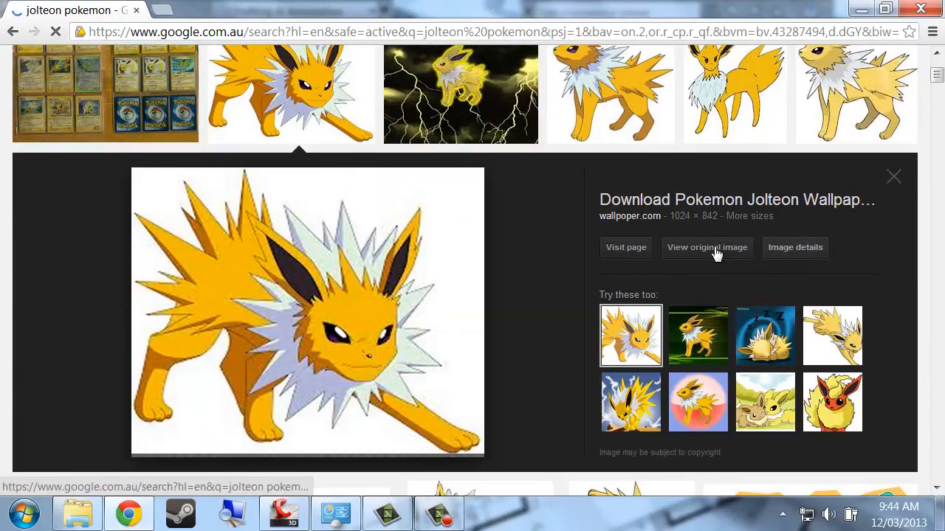
mouse_move(812, 257)
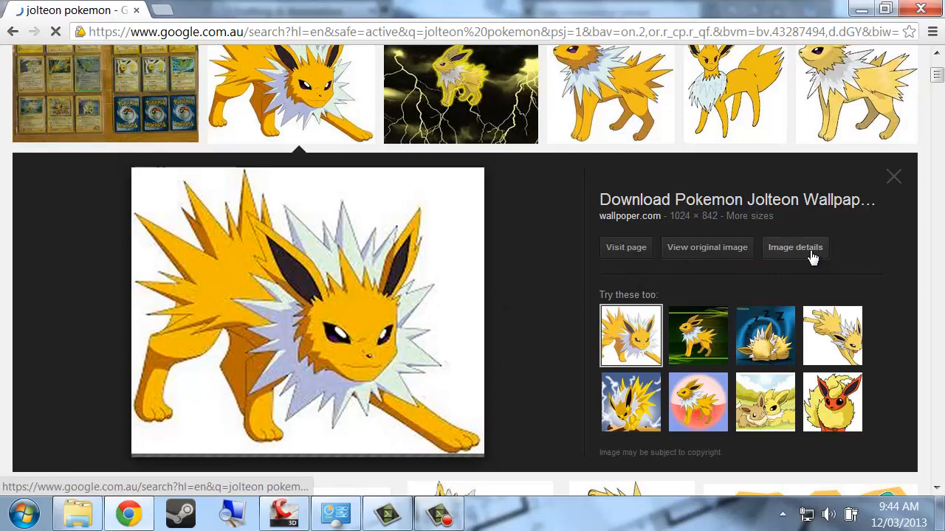
left_click(706, 247)
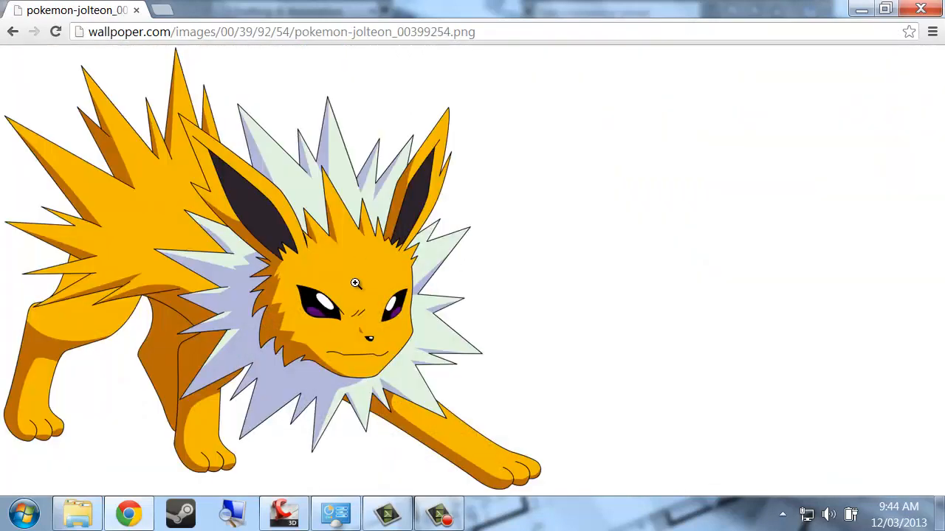
Place an aligned dimension on the outline, starting from its top spike.
left_click(356, 283)
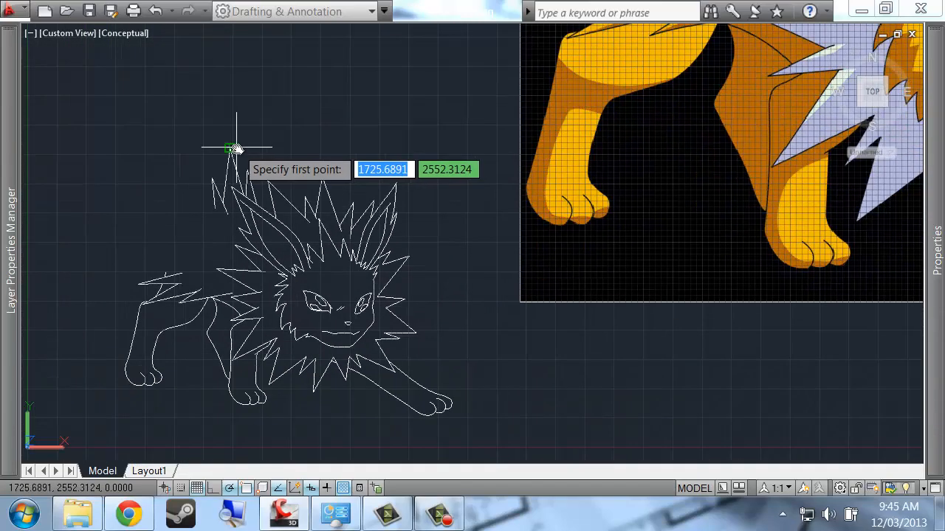
left_click(227, 146)
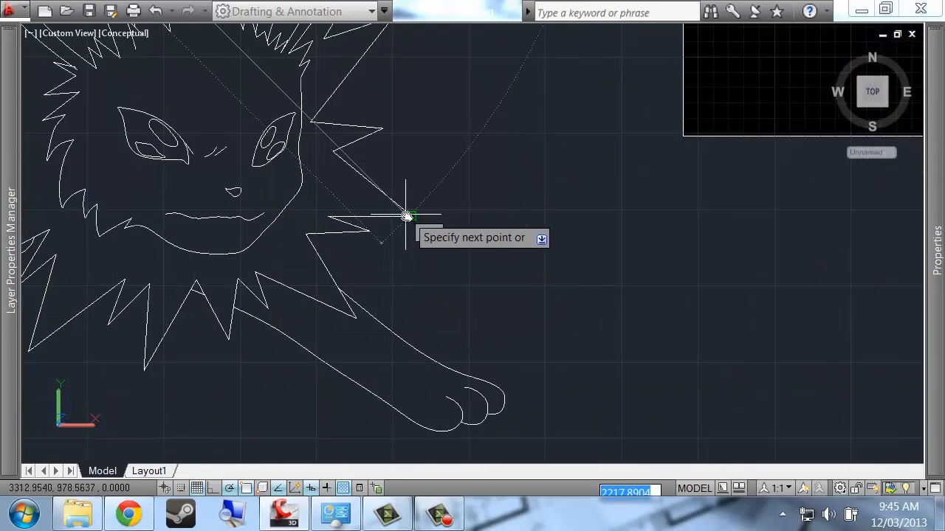
mouse_move(421, 210)
type("d")
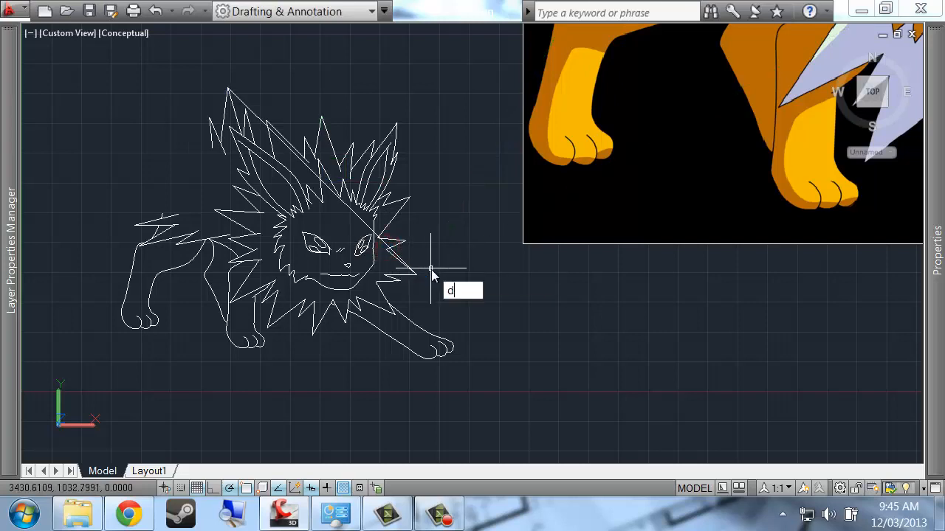
key("Enter")
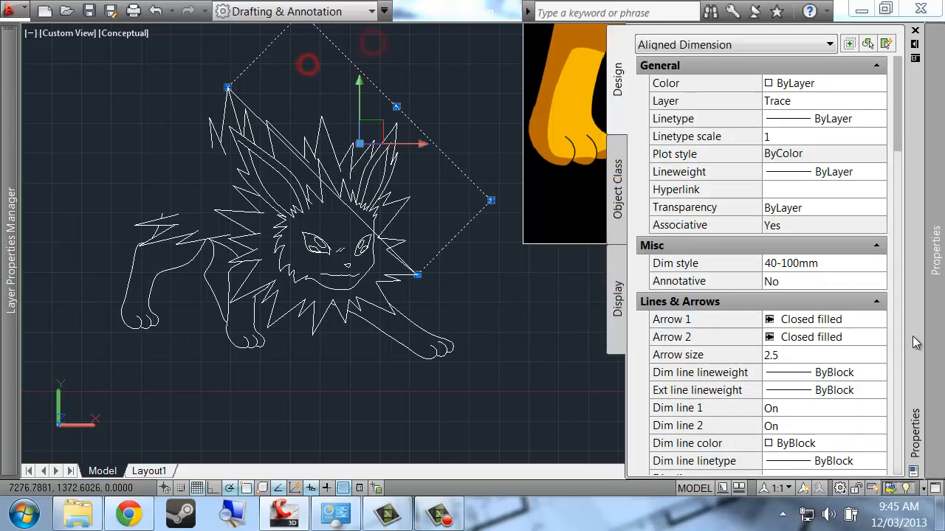
left_click(877, 301)
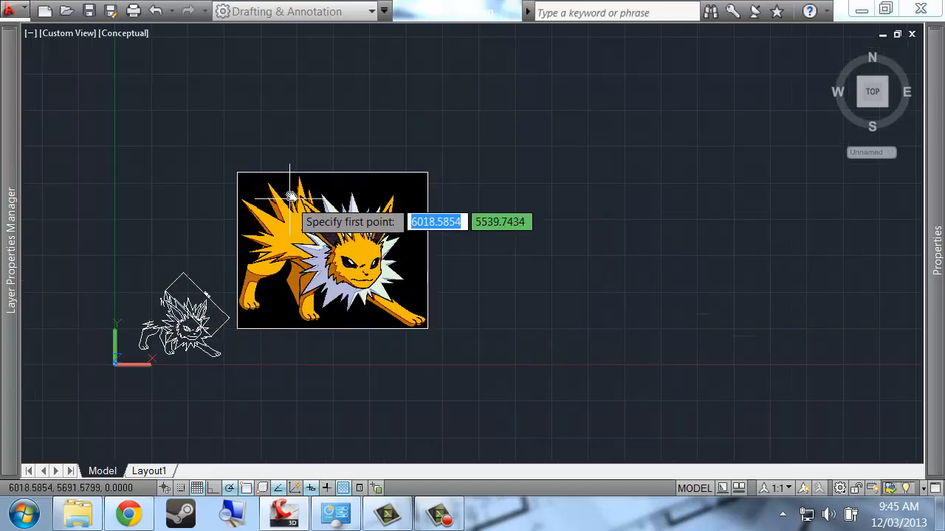
Zoom the view to bring the colored picture's matching spikes into reach.
scroll("down", 3)
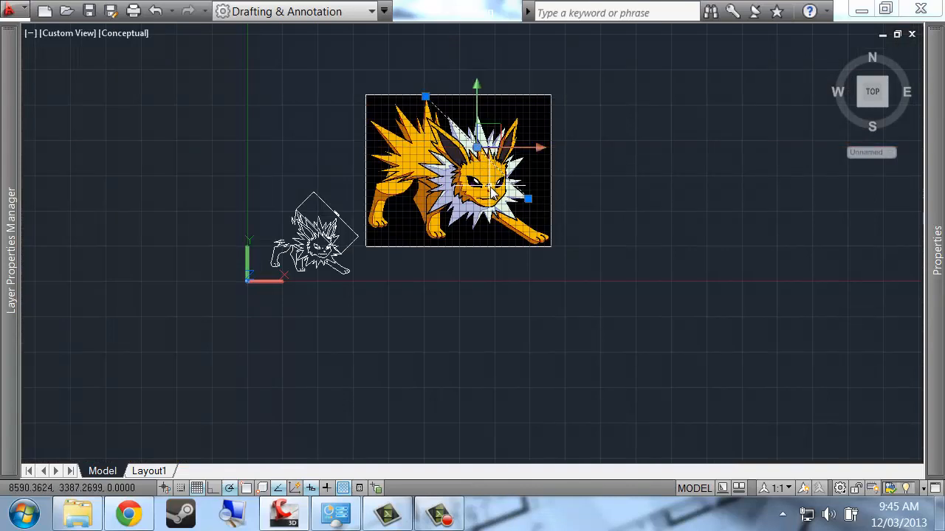
mouse_move(581, 176)
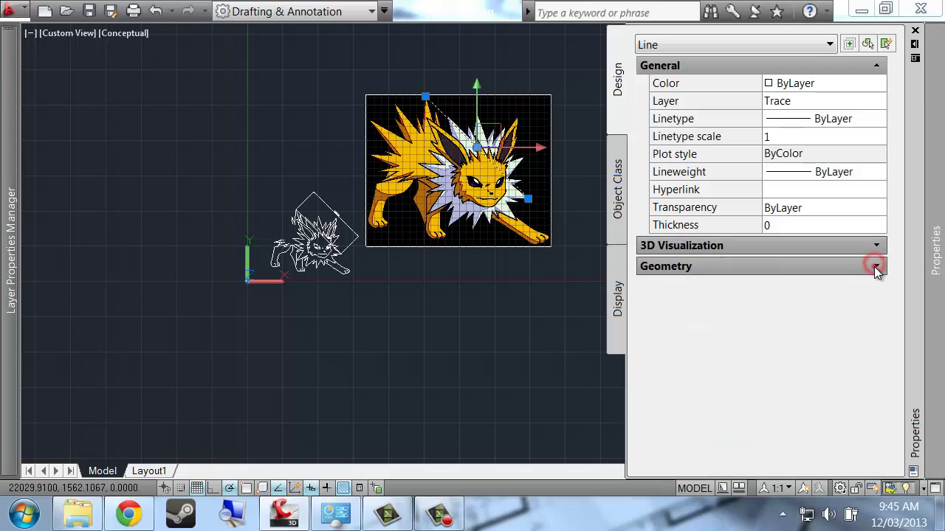
Read the line length under Geometry and compute the 0.4342 ratio in Calculator.
left_click(874, 266)
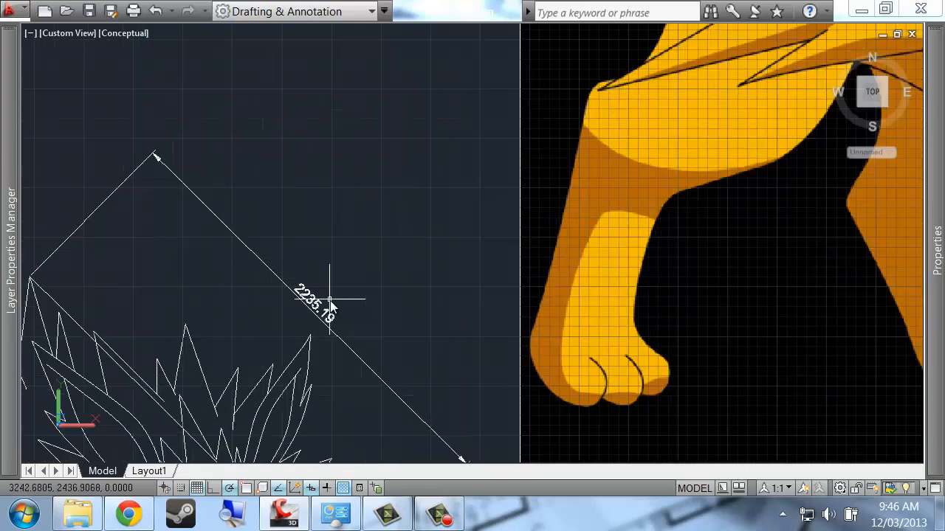
left_click(329, 302)
type("2235 / 514")
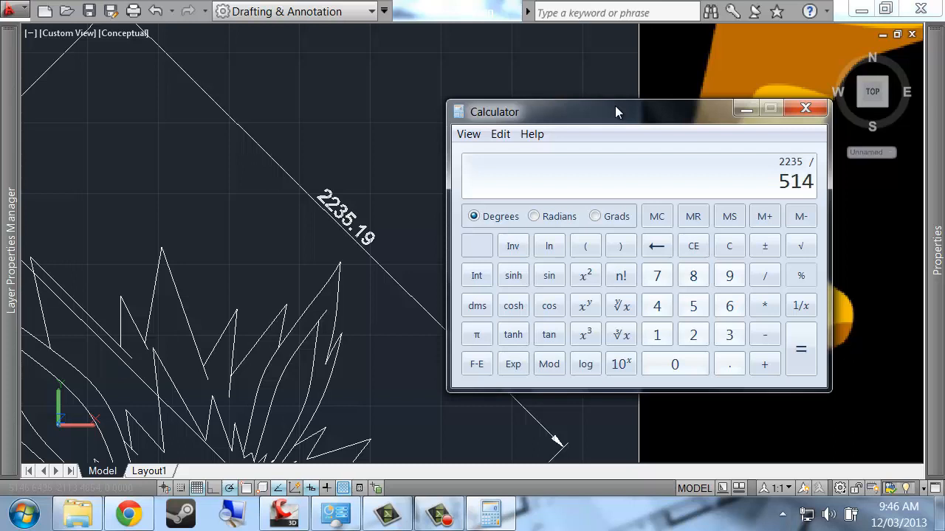
left_click(800, 349)
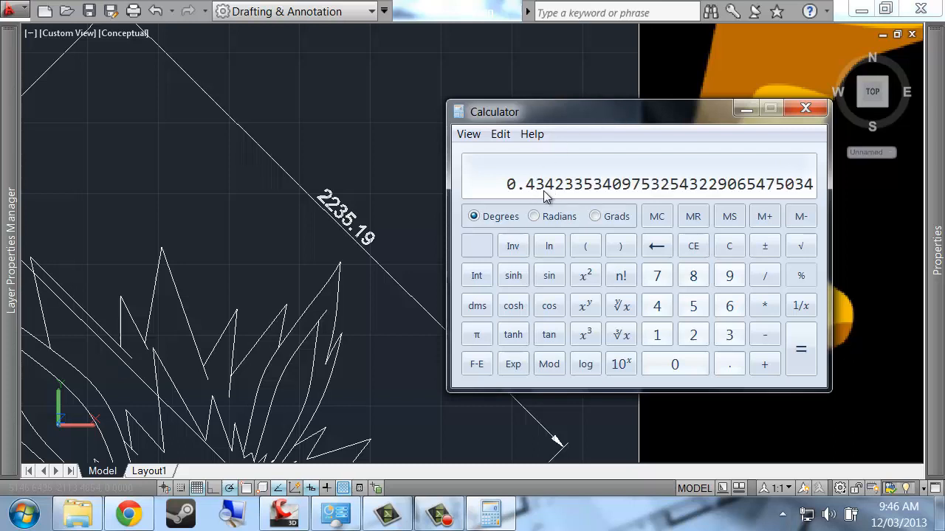
left_click(805, 107)
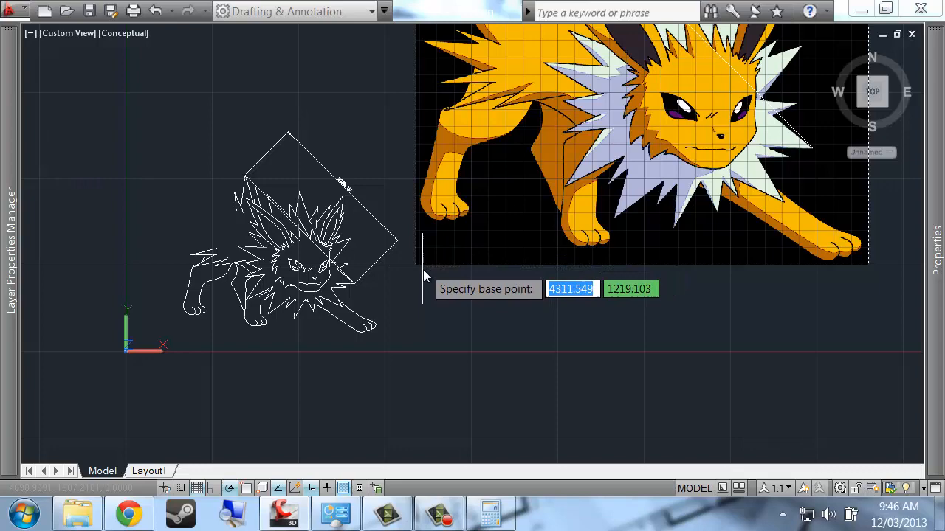
Scale the Jolteon picture by 0.4342 from its corner base point.
left_click(415, 281)
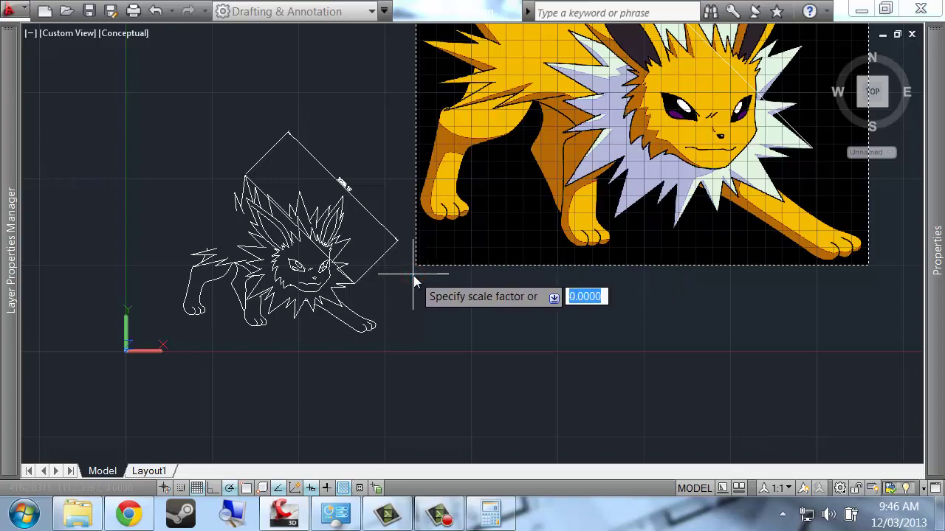
left_click(490, 513)
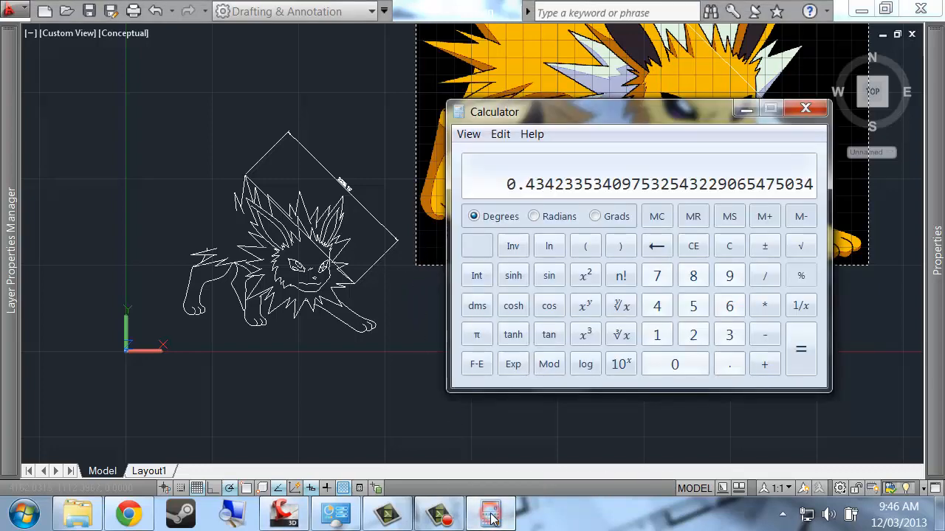
left_click(806, 108)
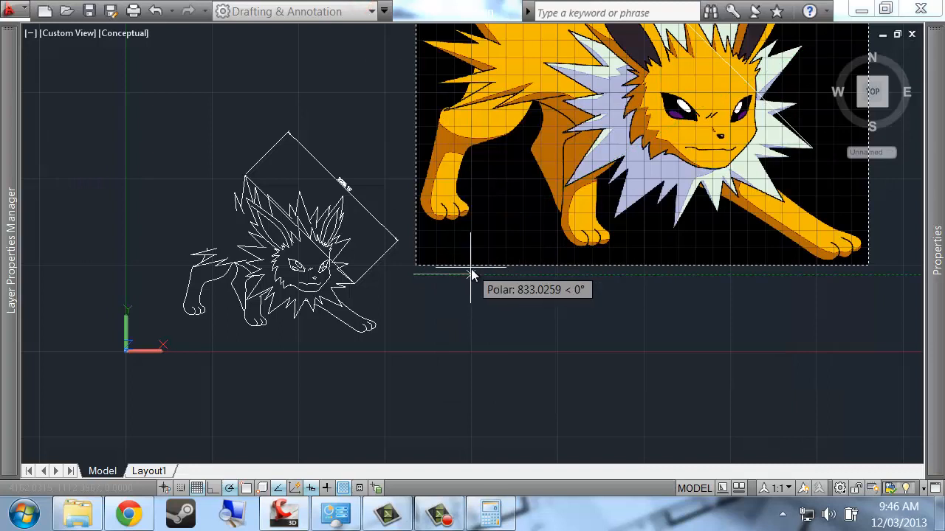
type(".4342")
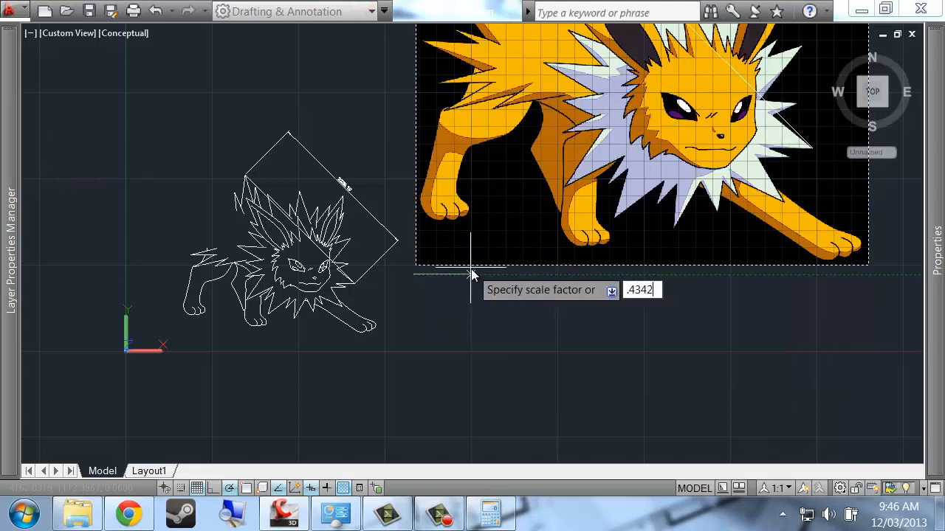
key("Enter")
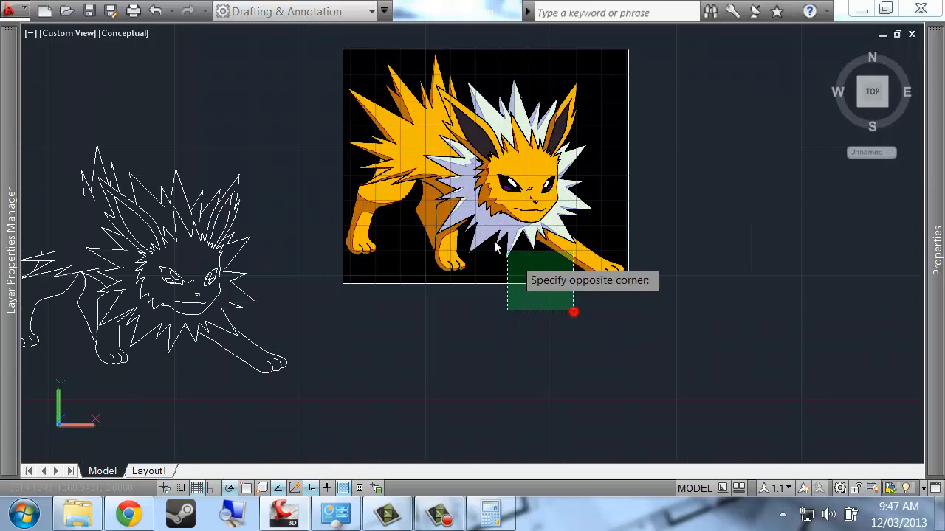
Select the objects, pick the spike tip as base point, and begin a line on the picture.
left_click(572, 313)
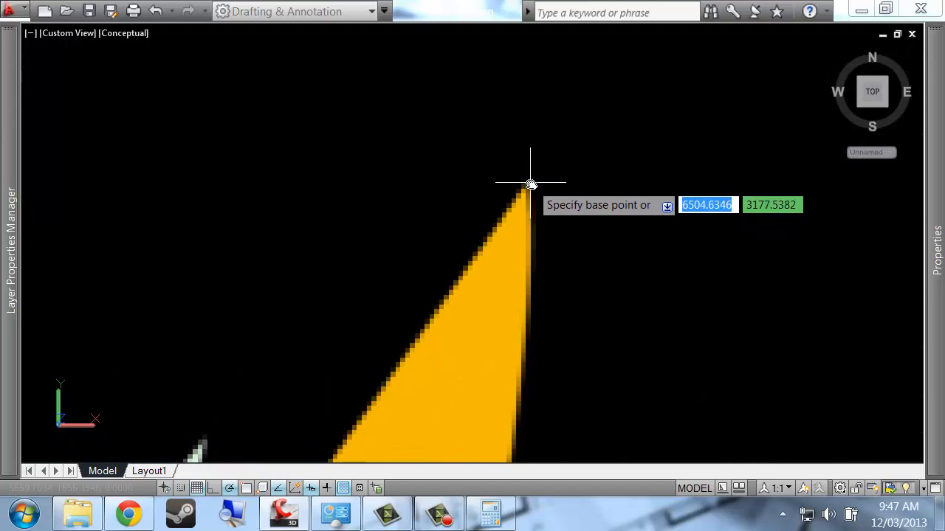
left_click(524, 185)
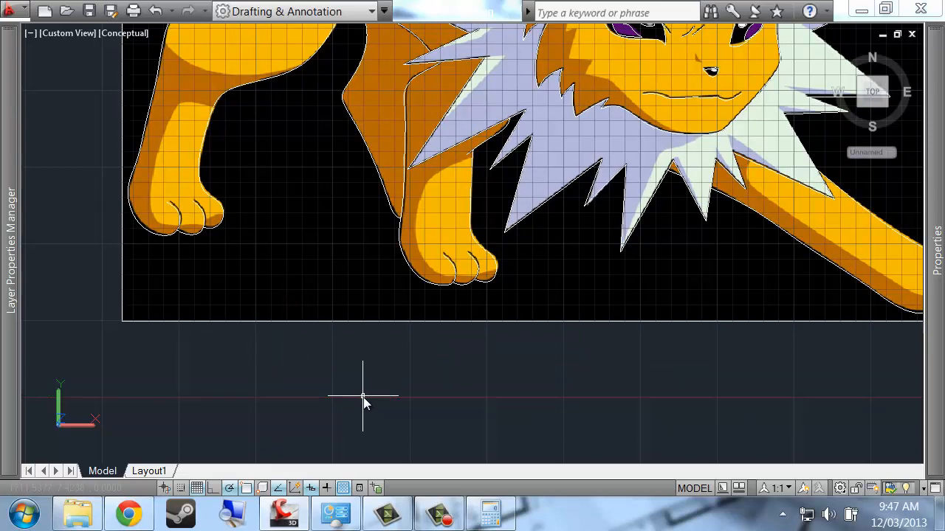
mouse_move(372, 362)
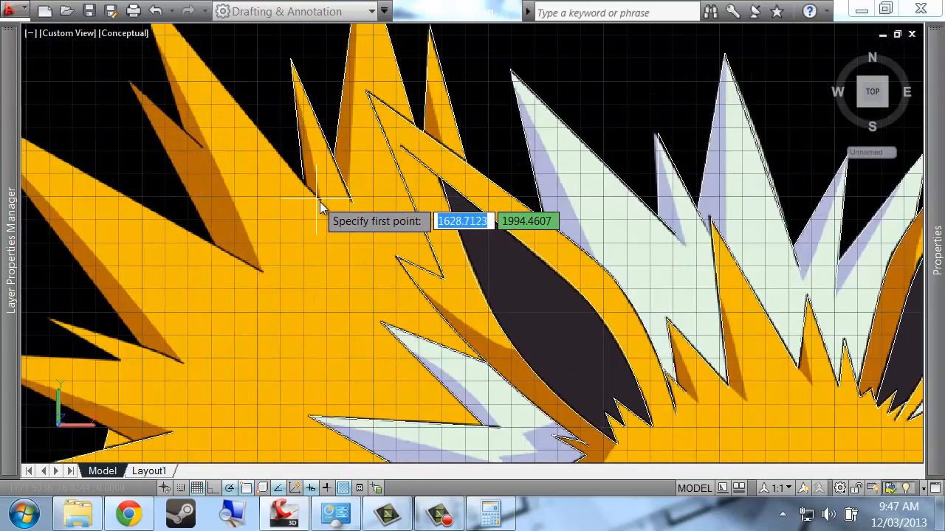
left_click(320, 207)
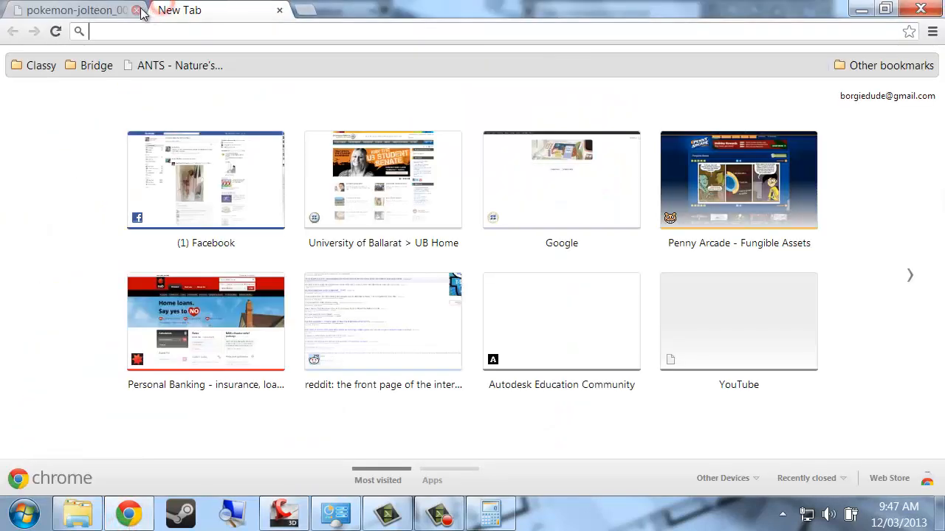
Open Google Maps, search 'ballarat university', and switch to satellite view.
left_click(134, 12)
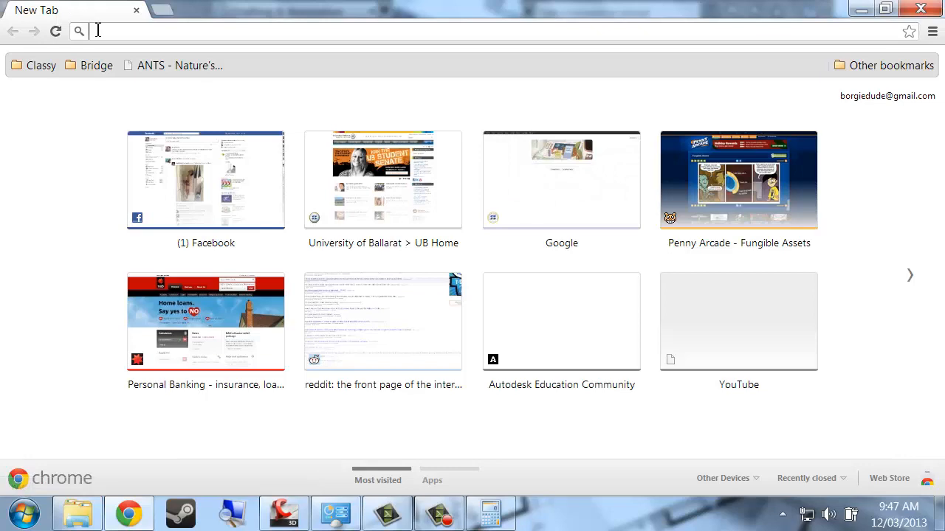
type("maps&")
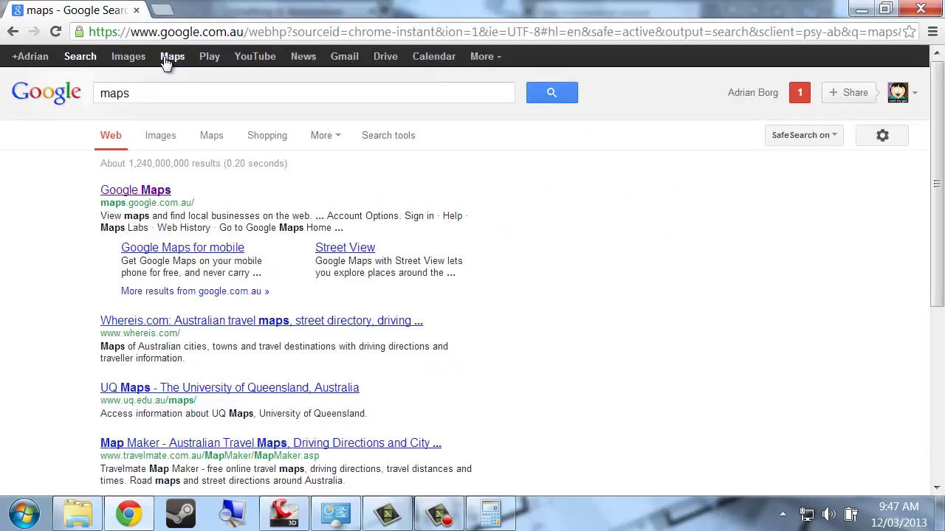
left_click(173, 56)
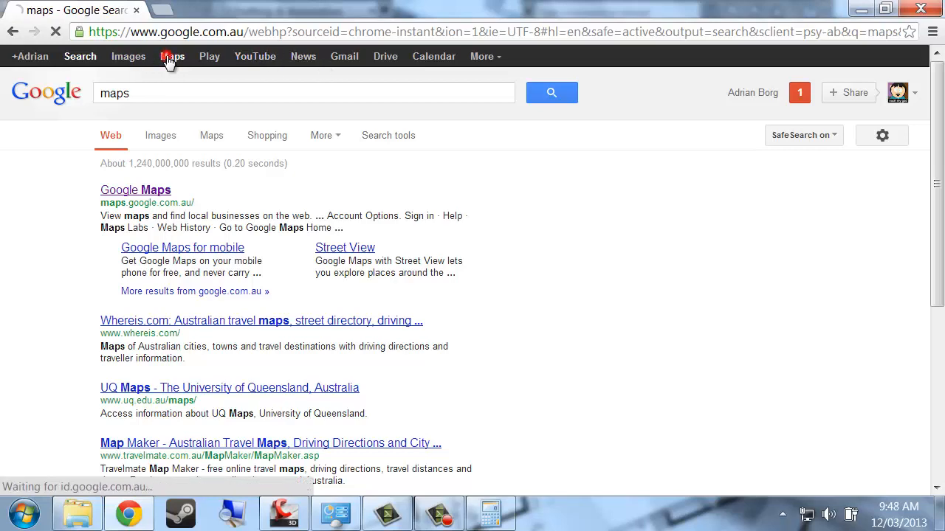
left_click(172, 56)
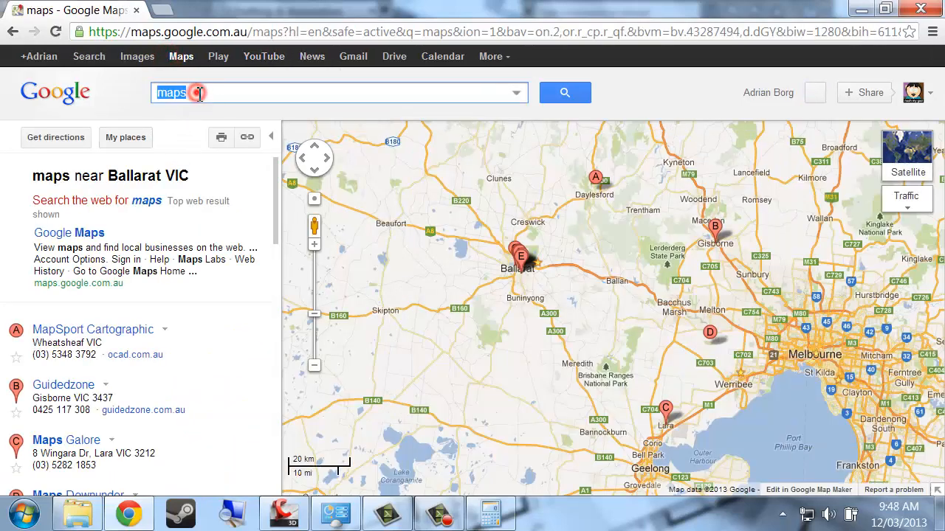
type("ballarat university")
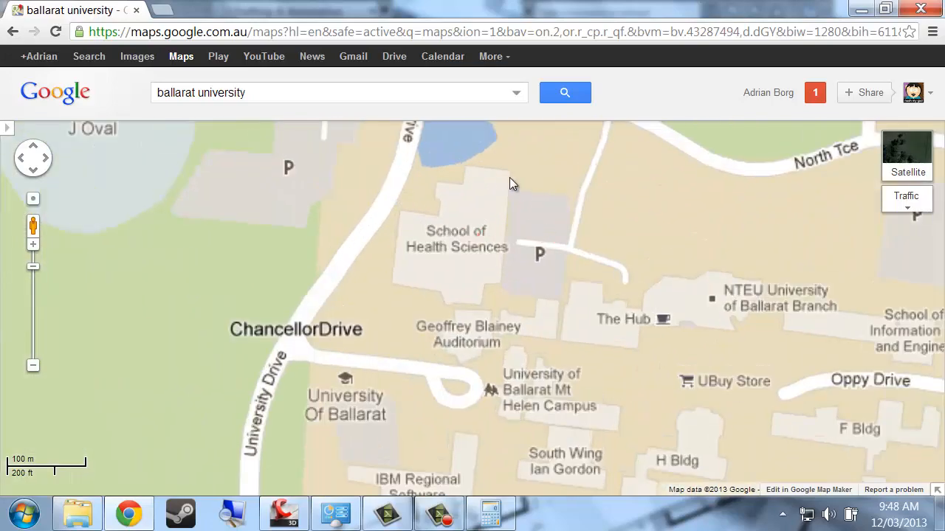
left_click(906, 155)
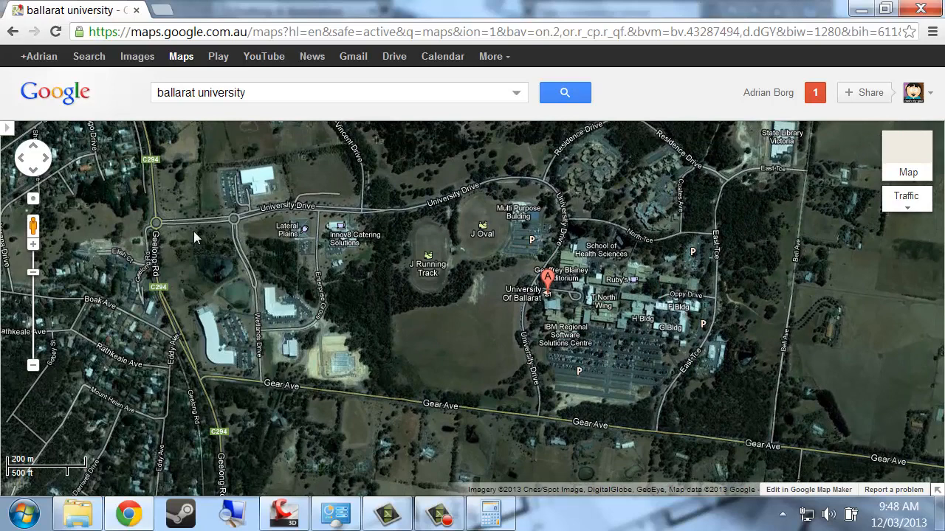
mouse_move(560, 245)
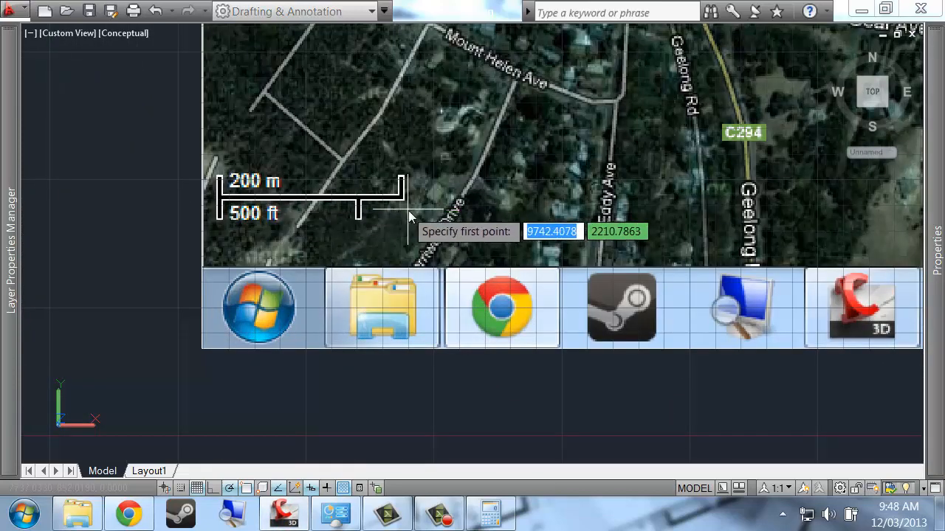
mouse_move(368, 193)
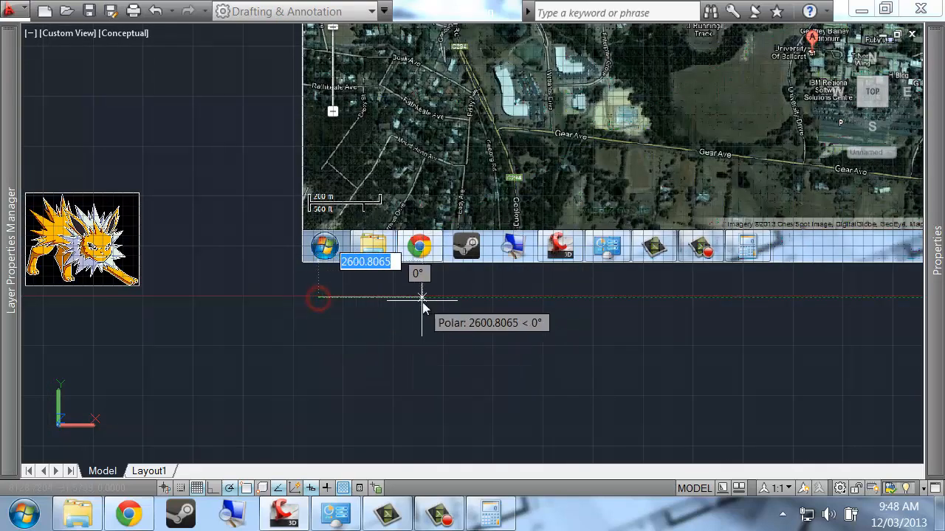
mouse_move(420, 298)
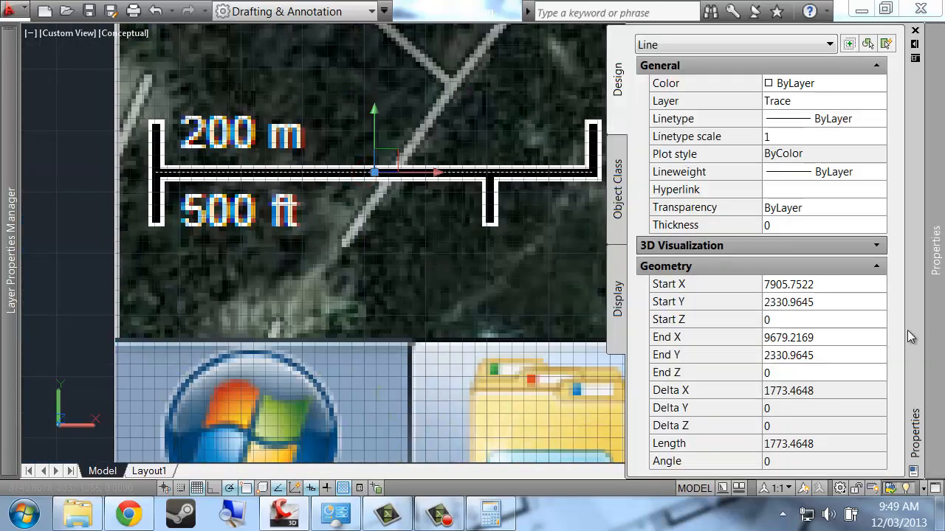
mouse_move(786, 455)
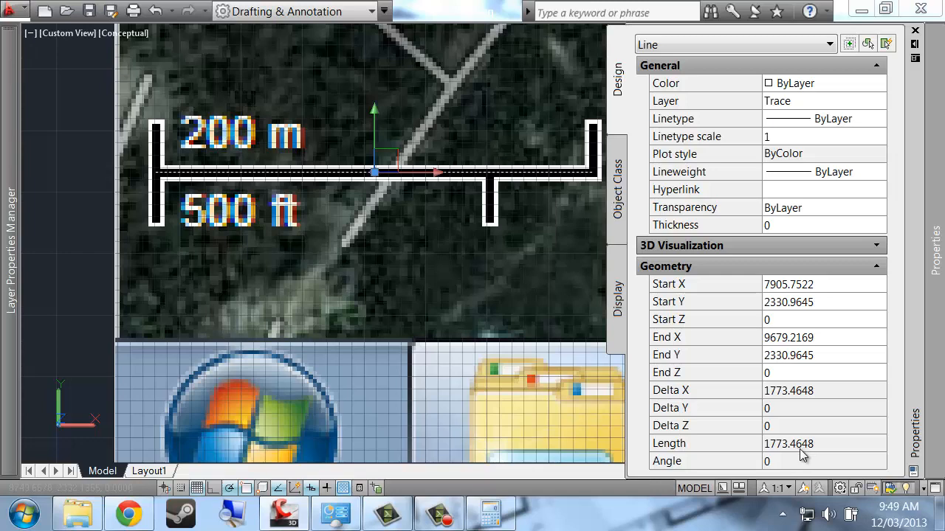
mouse_move(258, 171)
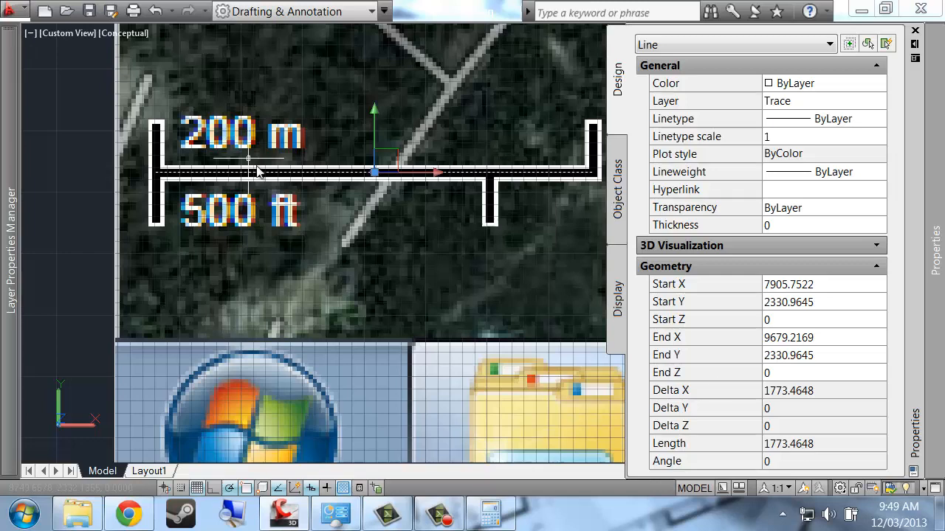
mouse_move(806, 446)
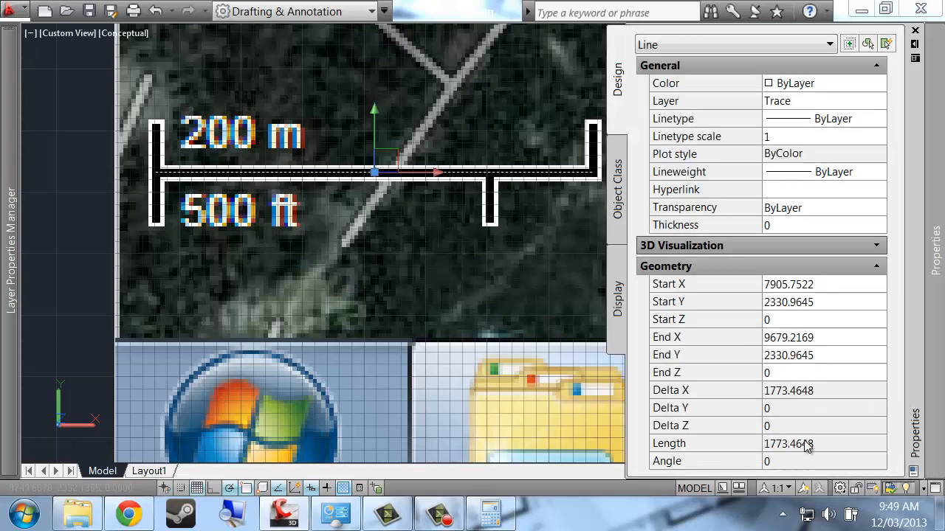
mouse_move(812, 452)
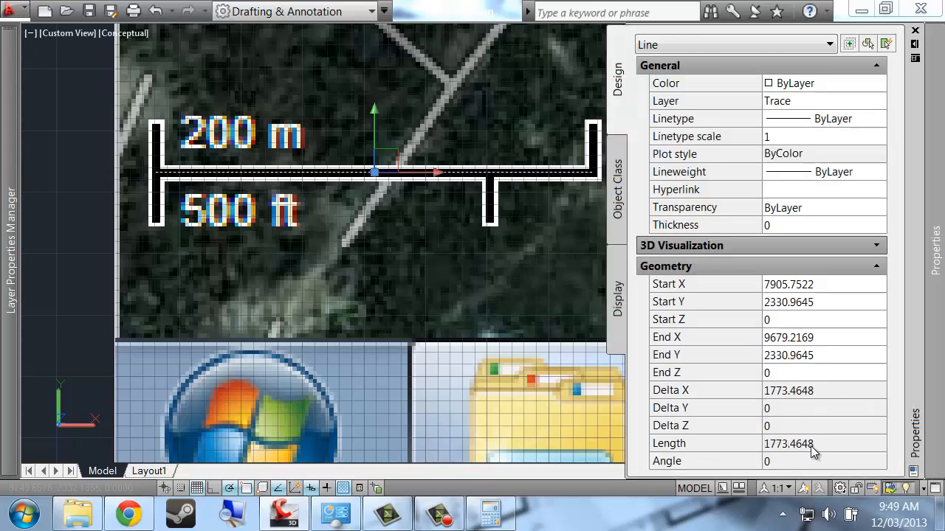
Select the scale-bar line's 1773.4648 length value.
left_click(490, 515)
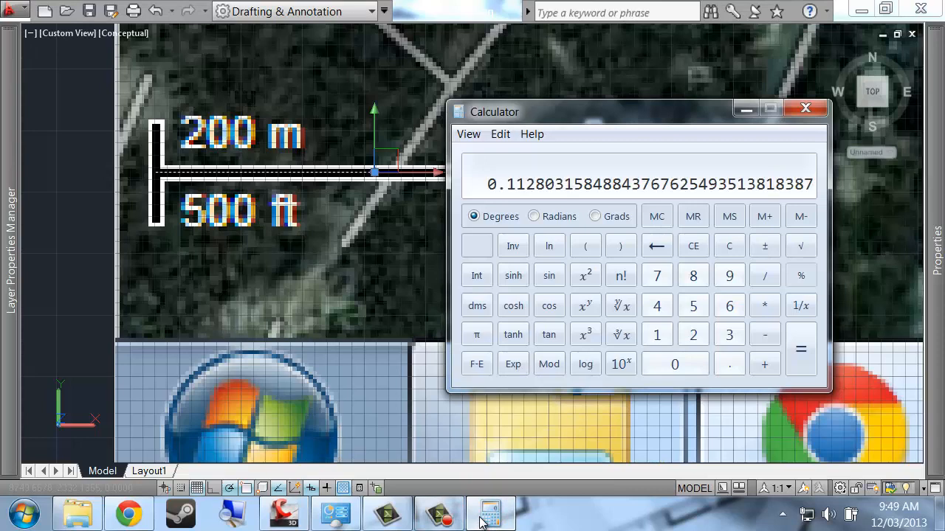
Minimise Calculator, showing the 0.1128 ratio, to return to AutoCAD.
left_click(806, 107)
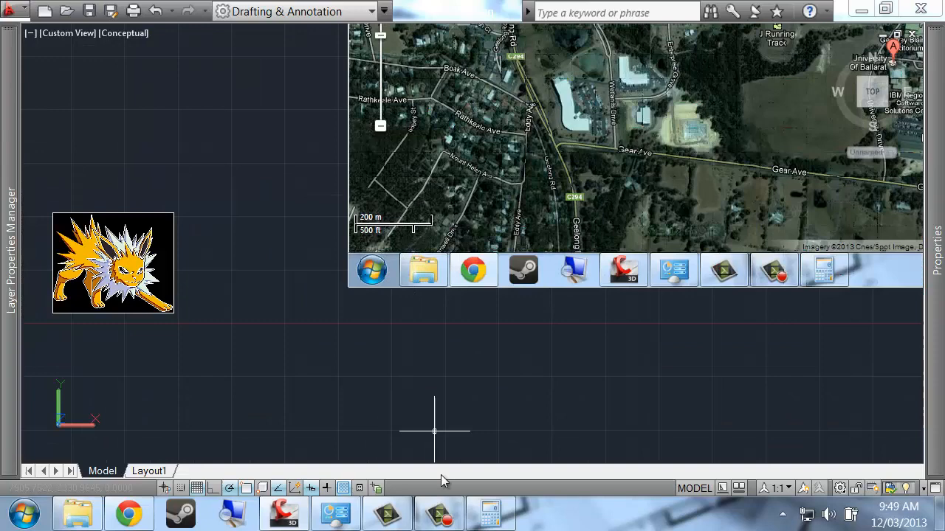
mouse_move(536, 326)
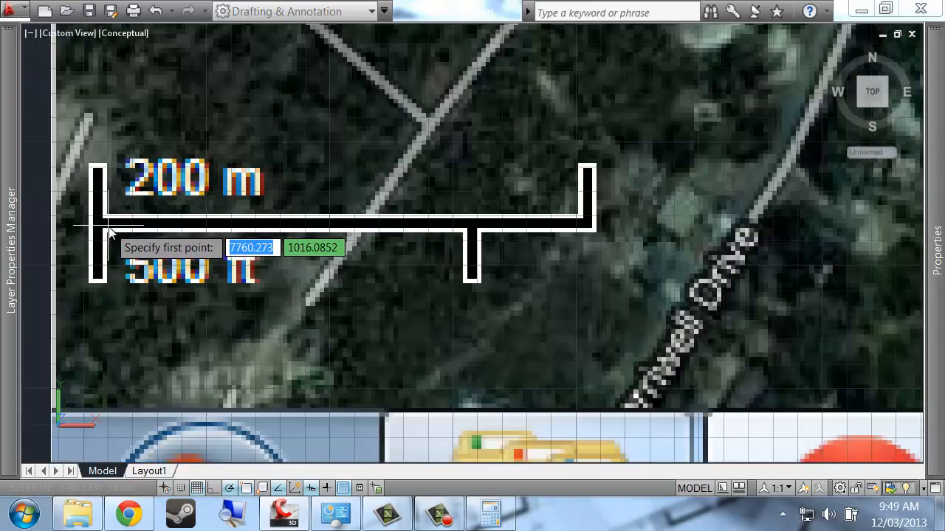
Pick the left and right ends of the 200 m scale bar while scaling the map.
left_click(99, 226)
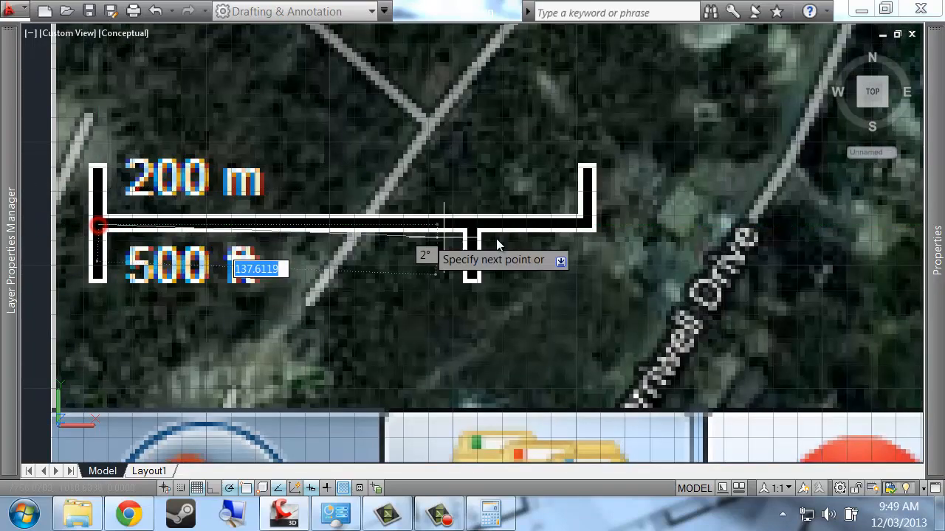
mouse_move(591, 227)
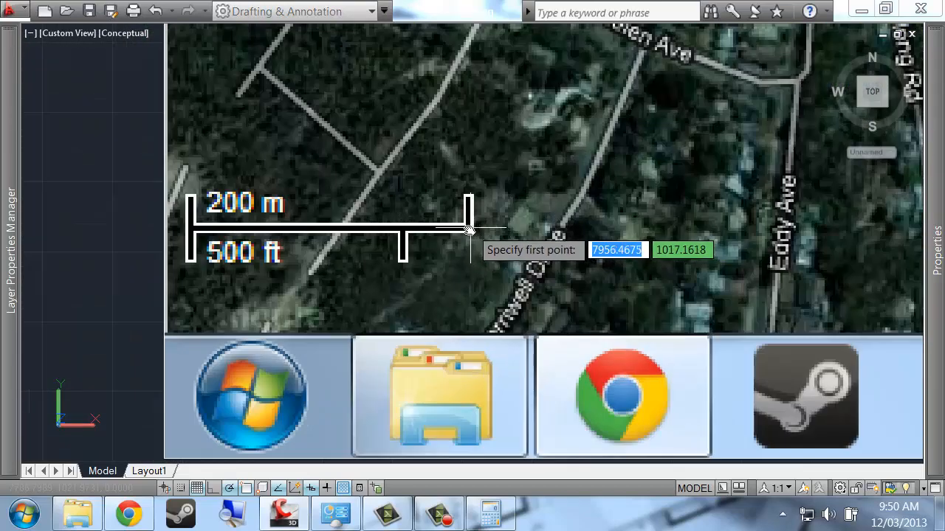
left_click(467, 226)
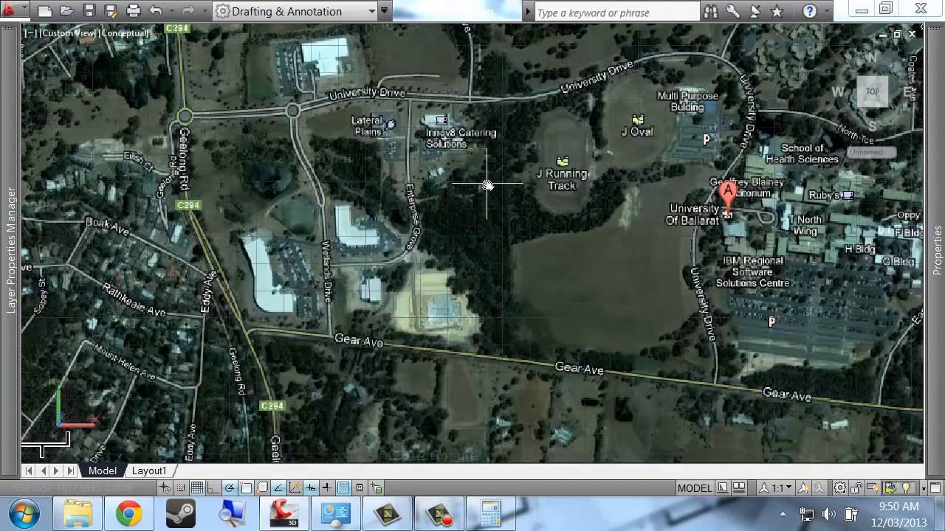
mouse_move(443, 190)
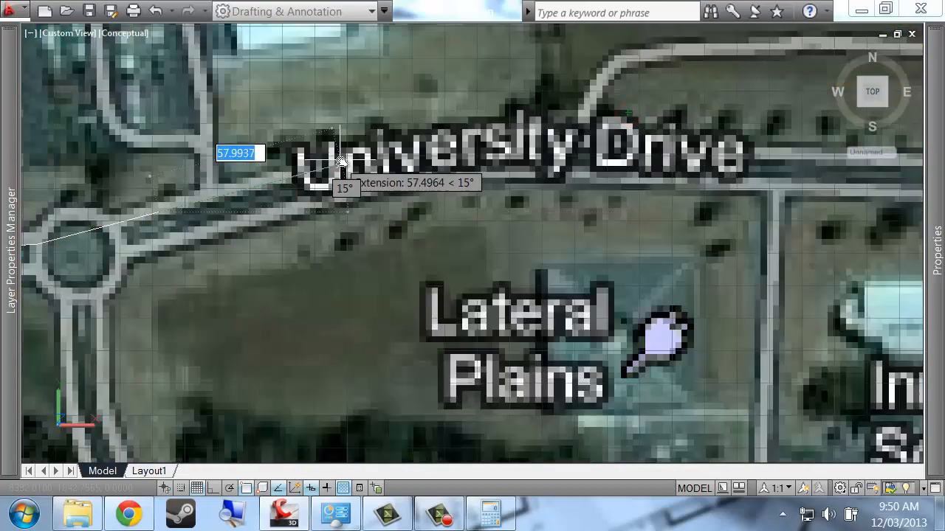
Trace University Drive from Geelong Rd to the campus as a 1343.4921-long polyline.
left_click(740, 144)
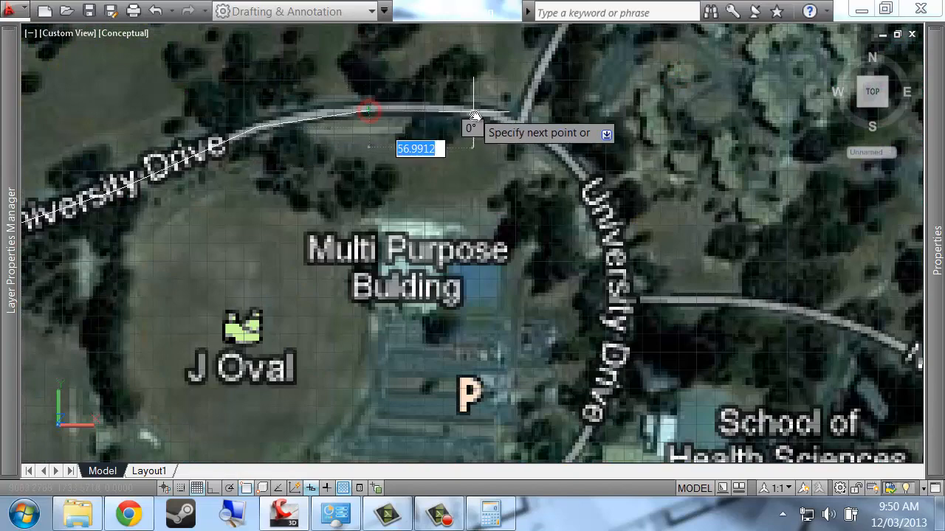
left_click(591, 193)
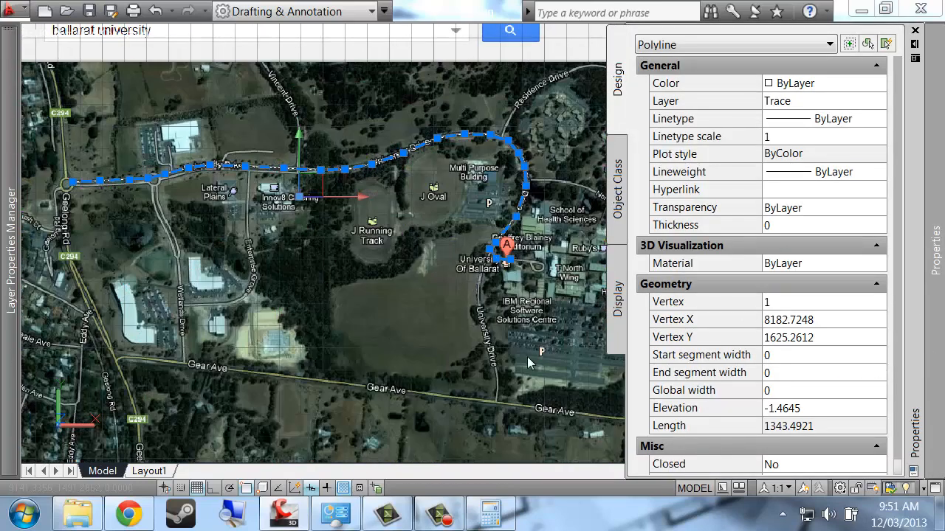
left_click(912, 28)
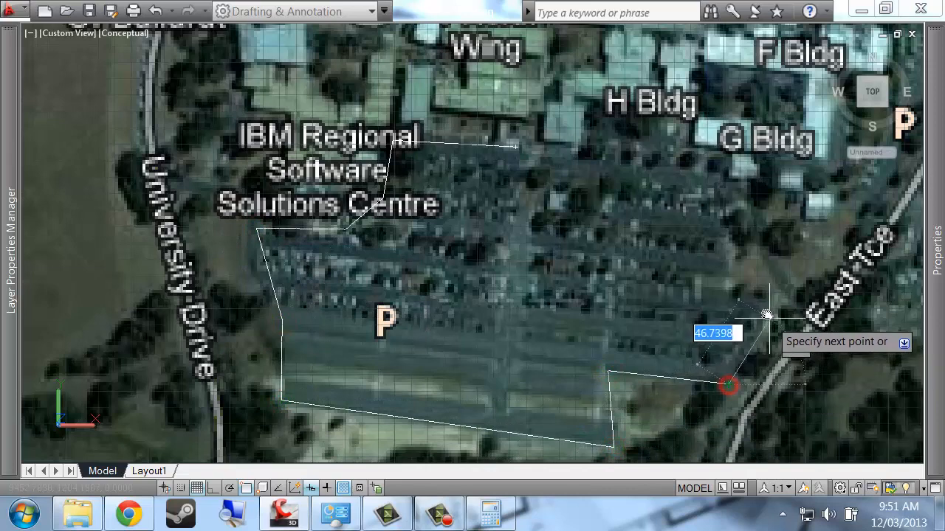
Close the car-park polyline (area 40744.7588) and zoom to show both traced images.
left_click(721, 172)
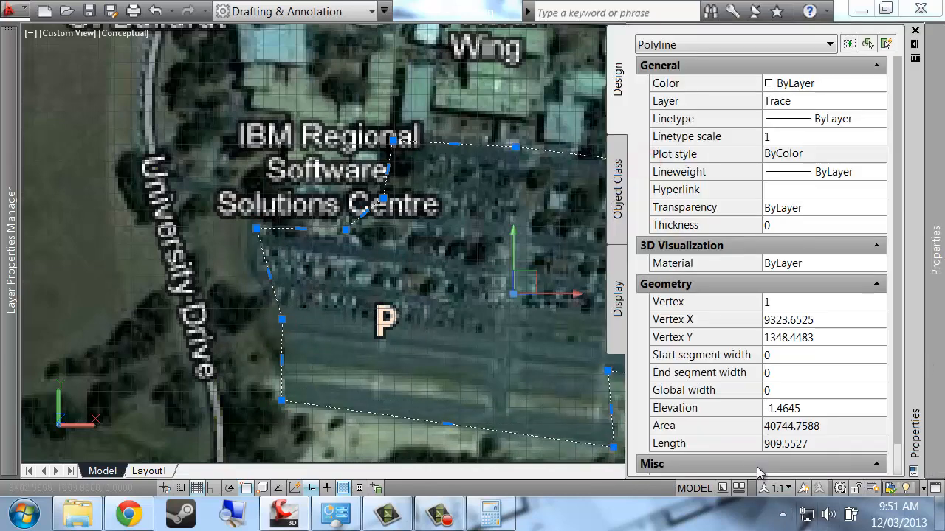
mouse_move(773, 431)
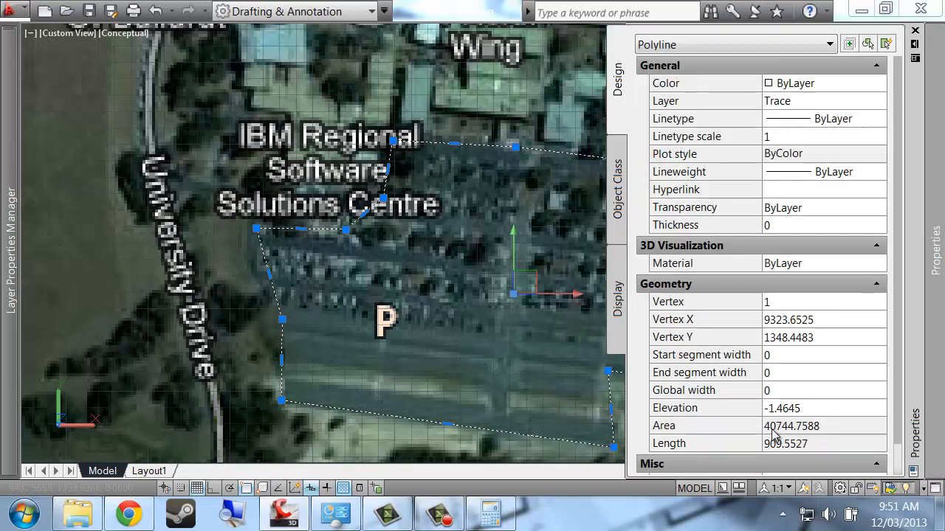
mouse_move(786, 438)
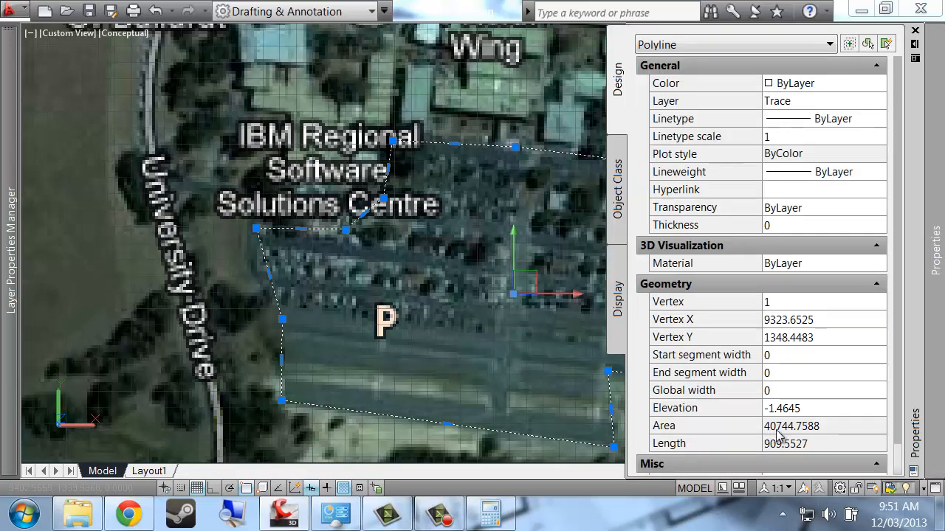
mouse_move(816, 433)
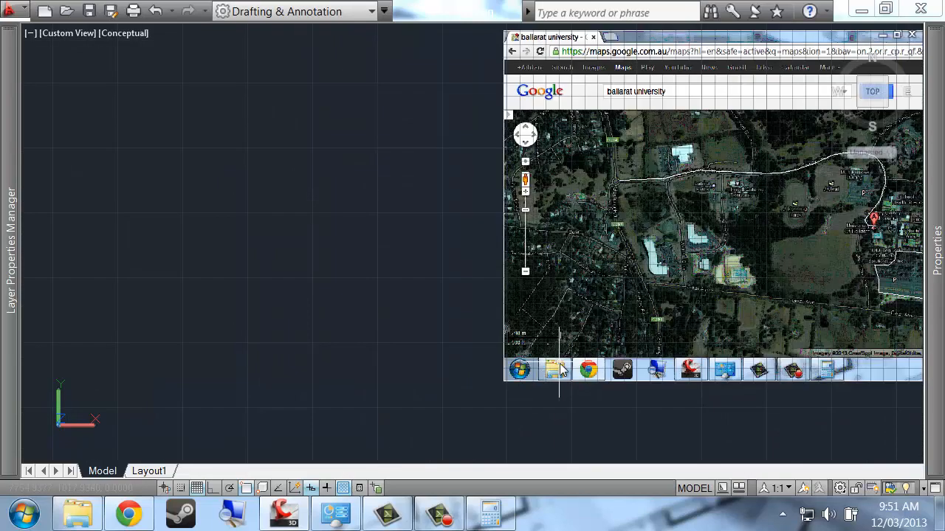
left_click(879, 36)
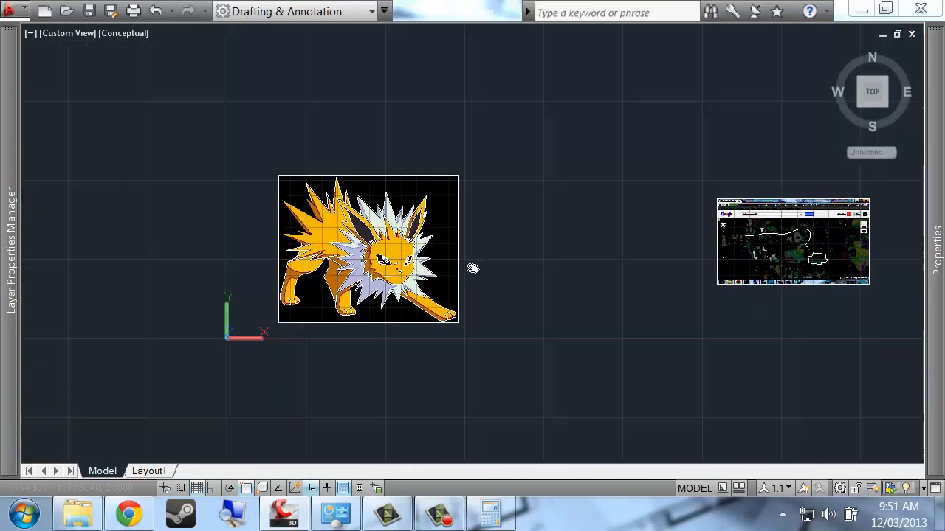